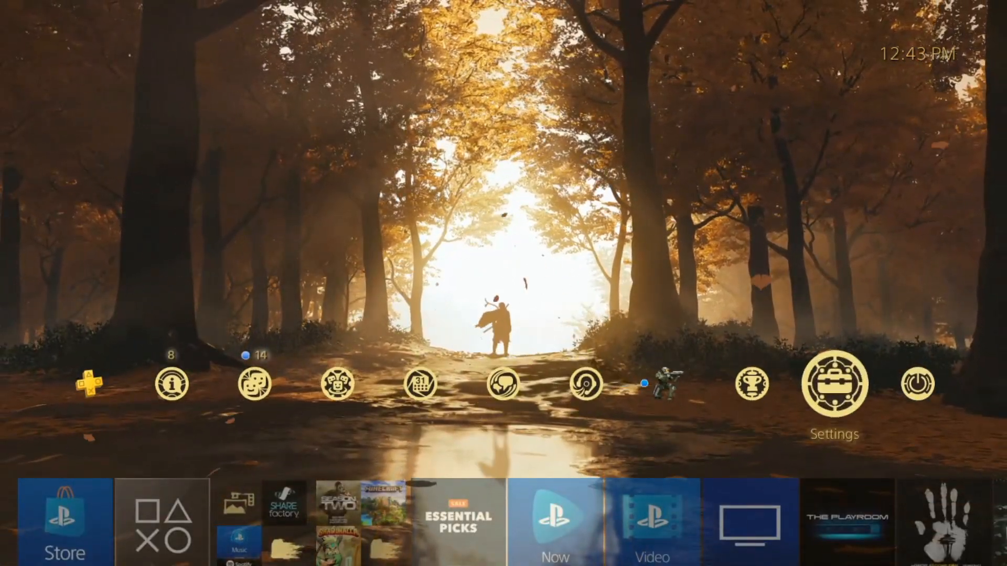
Step: Open Settings and scroll to view the PlayStation Network service status
click(834, 384)
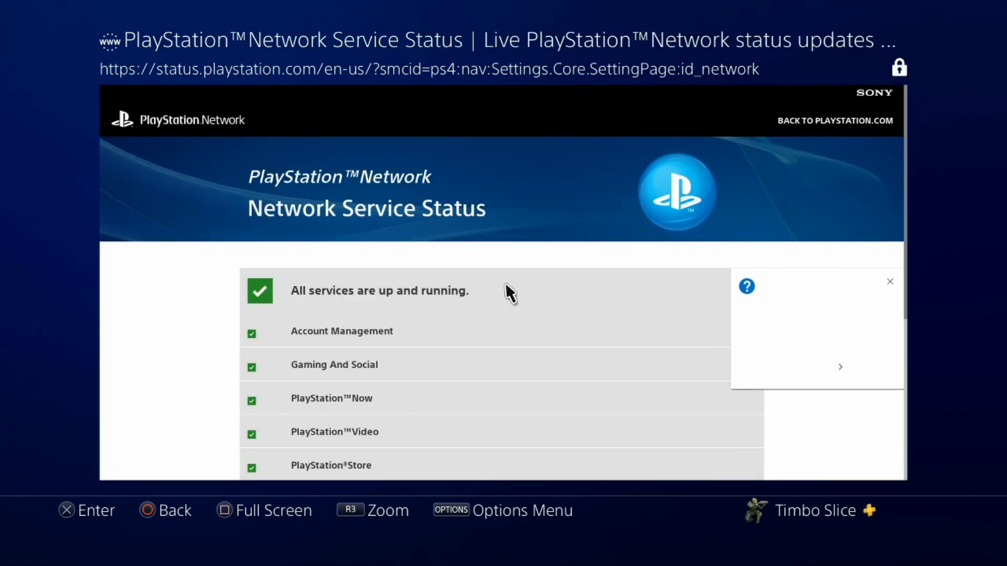
scroll(down, 3)
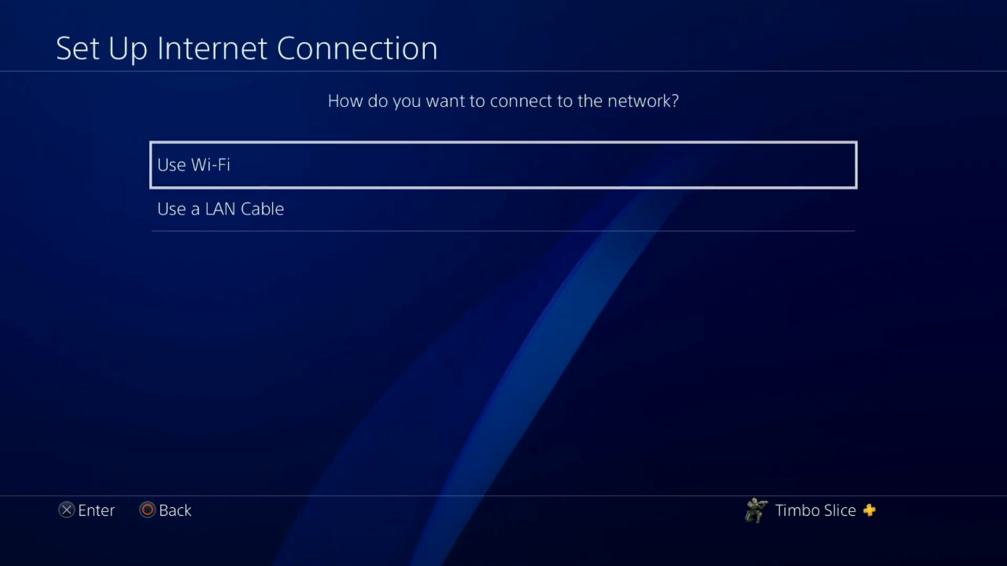
Step: Choose a LAN cable connection in Set Up Internet Connection
key(down)
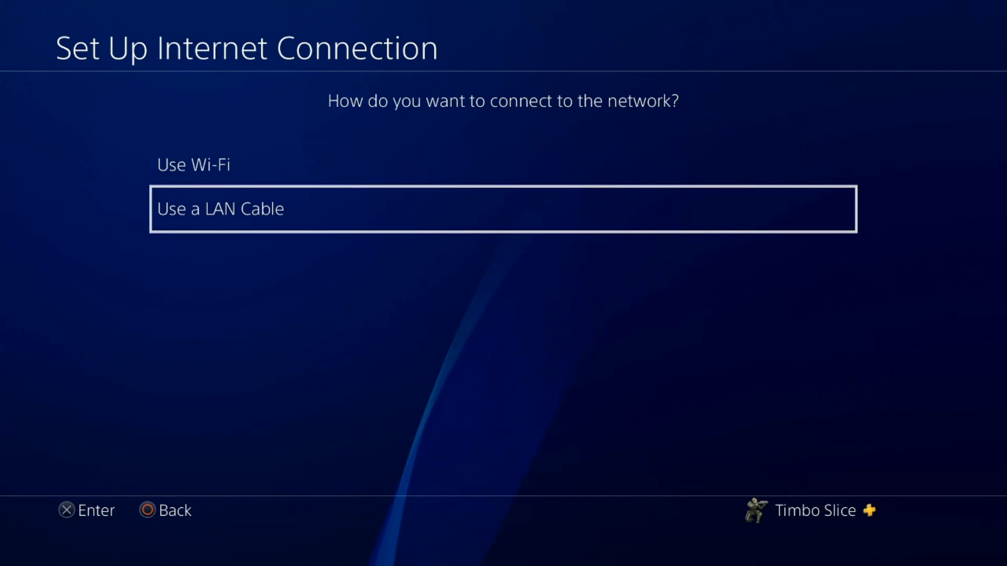
key(Up)
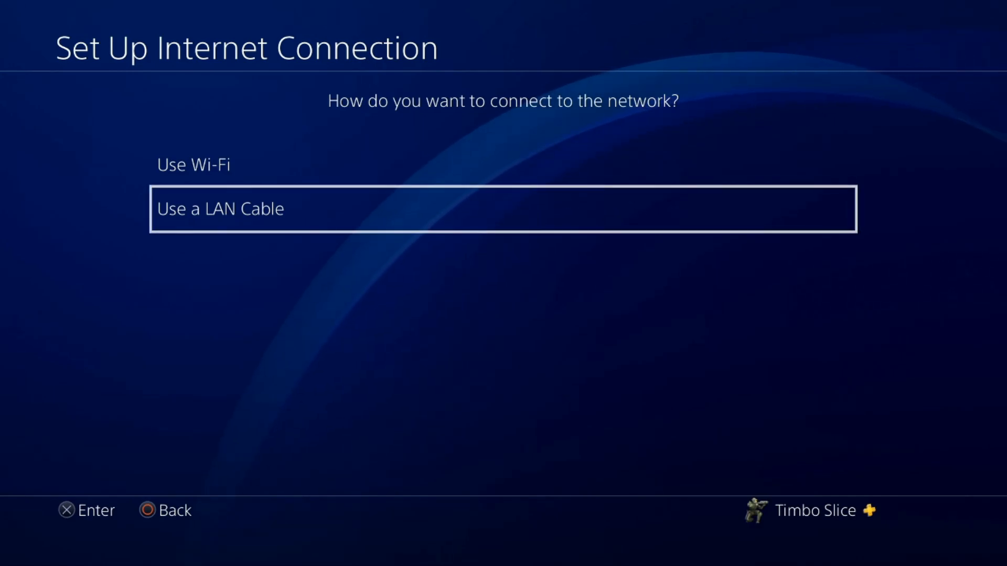
key(Up)
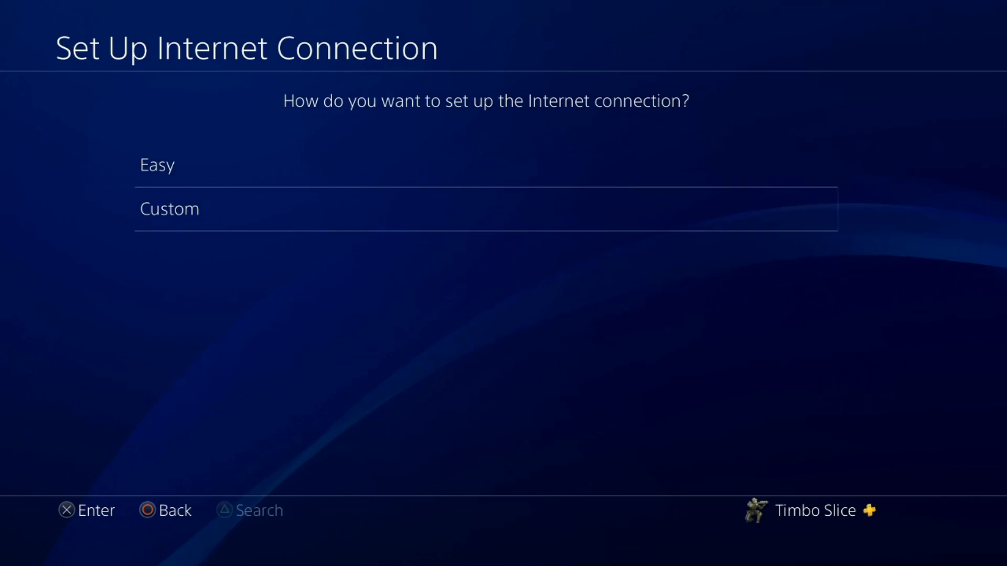
click(157, 164)
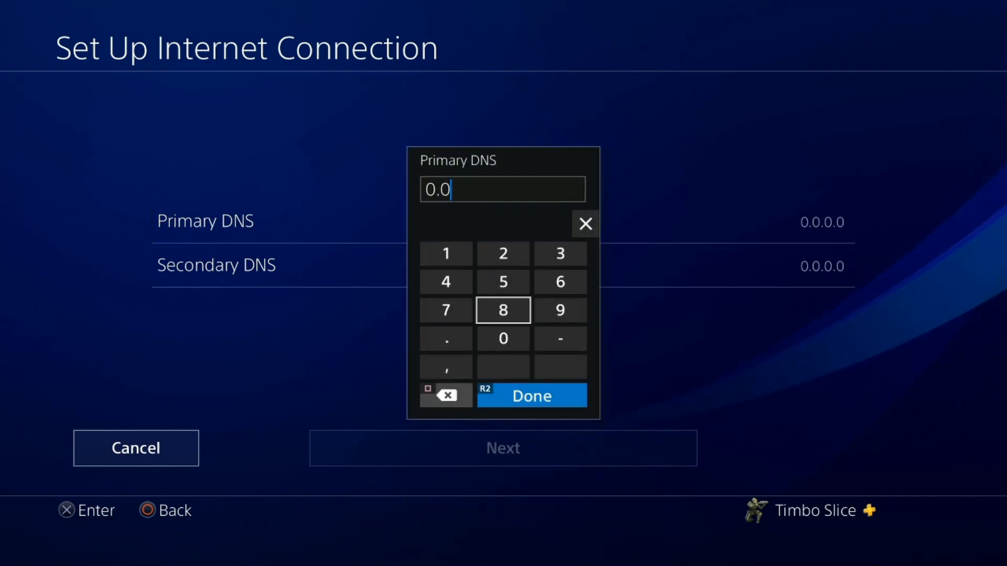
Step: Enter Primary DNS 8.8.8.8 and Secondary DNS 8.8.4.4 on the keypad
click(503, 310)
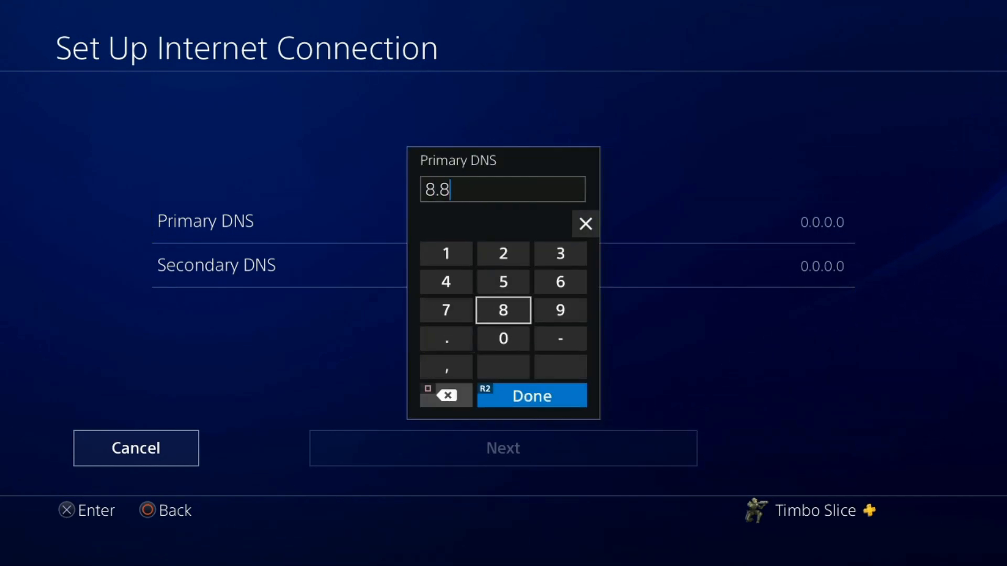
click(446, 339)
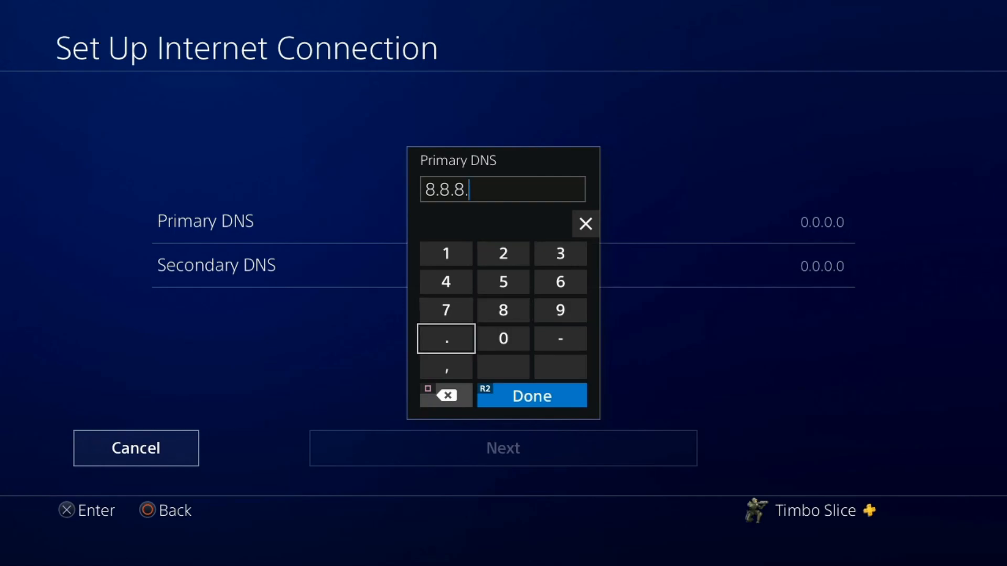
click(532, 395)
text(8.8)
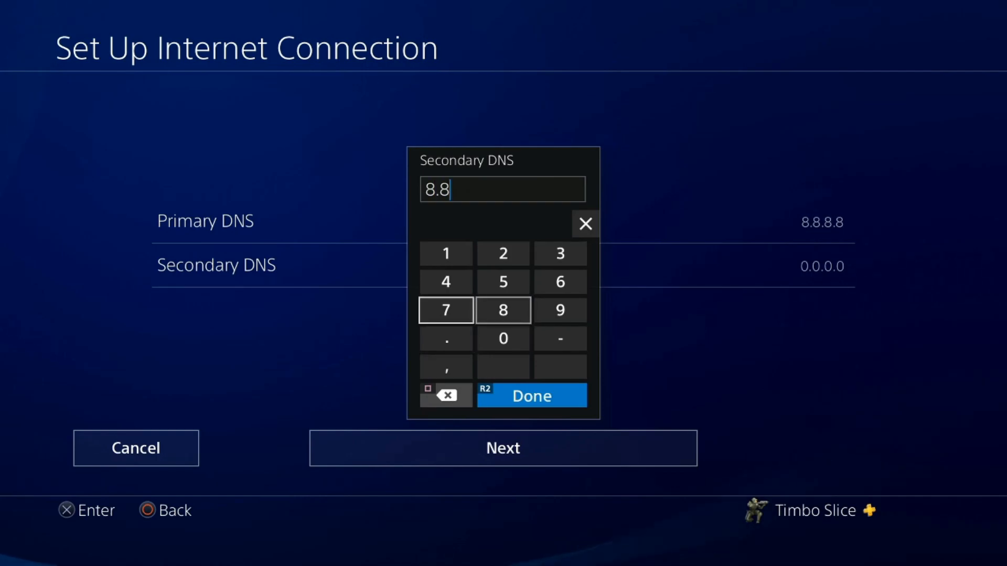
click(445, 281)
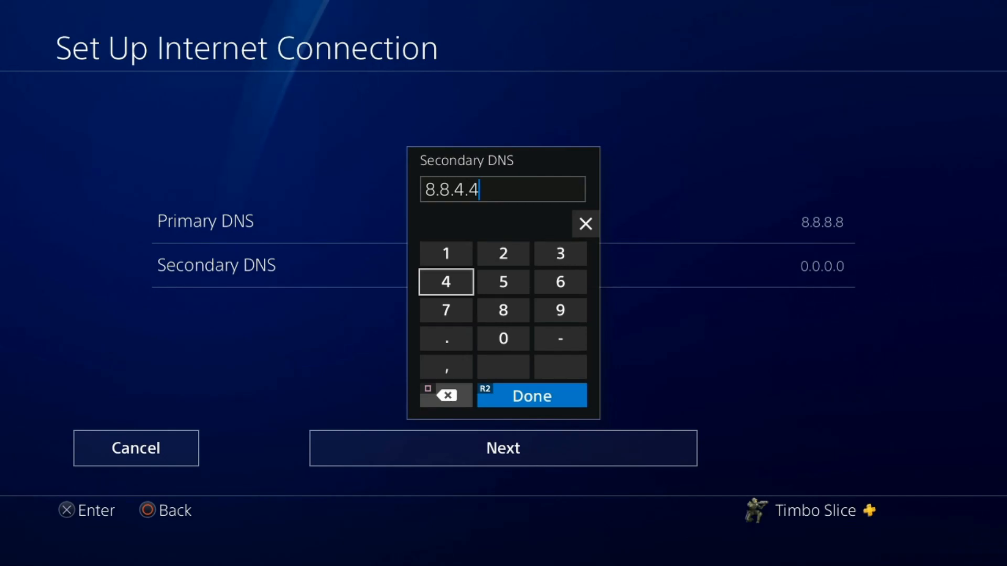
click(530, 396)
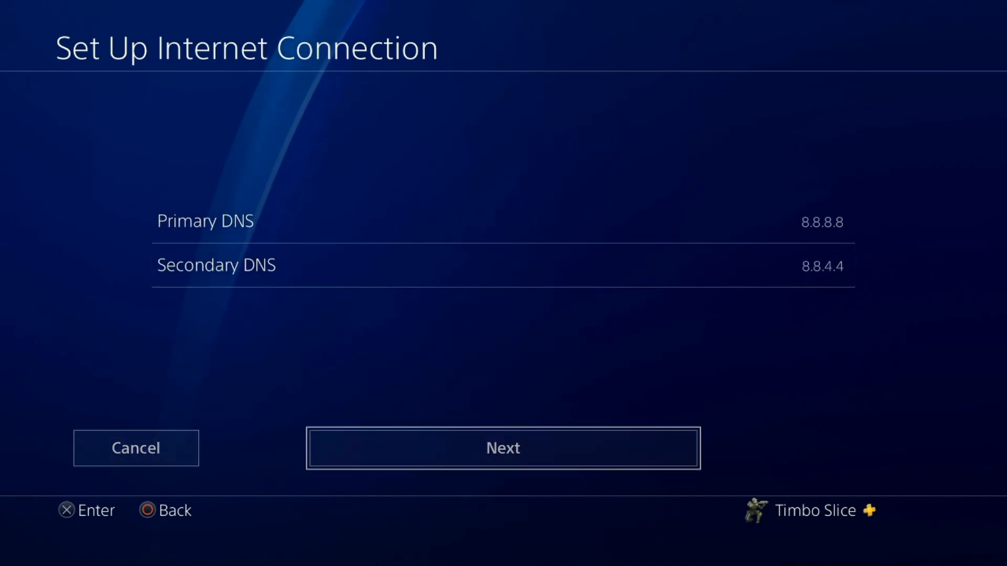
Step: Save the settings with automatic MTU and start the internet connection test
click(503, 448)
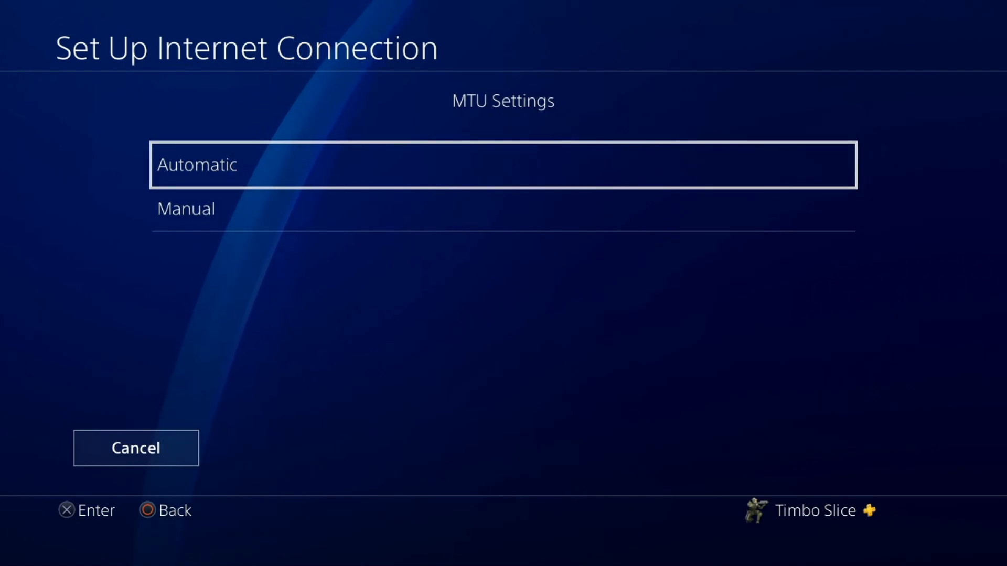
click(503, 164)
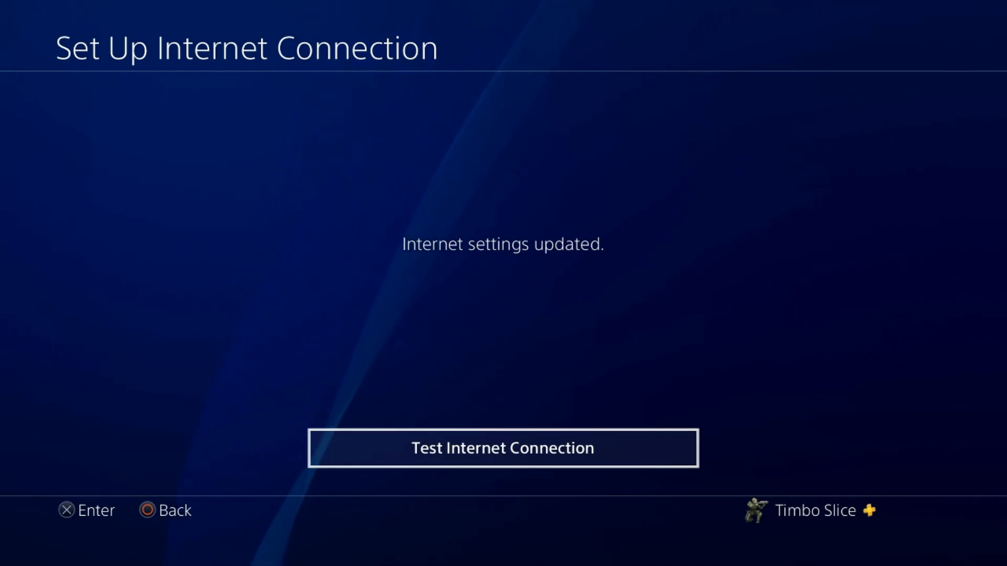
click(503, 447)
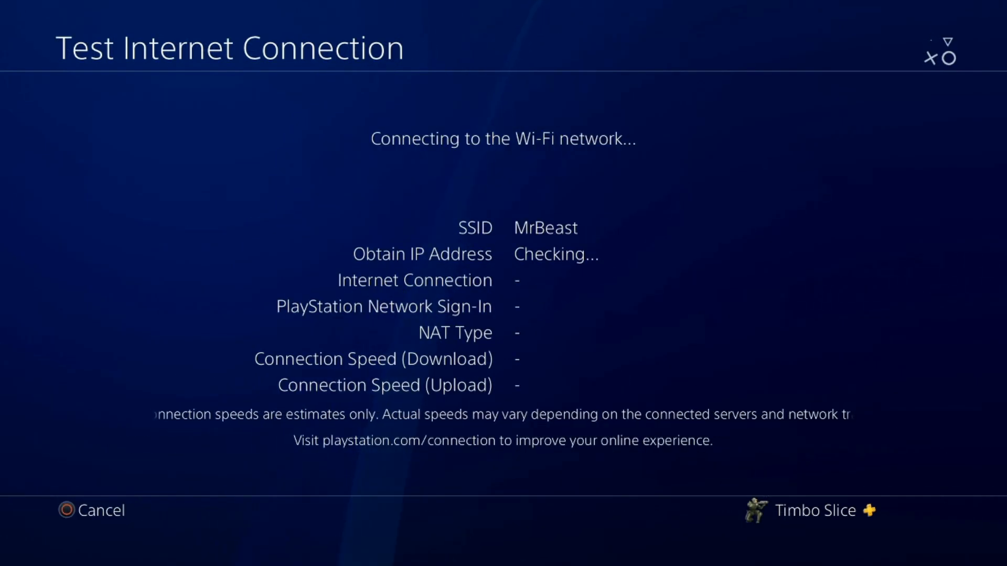